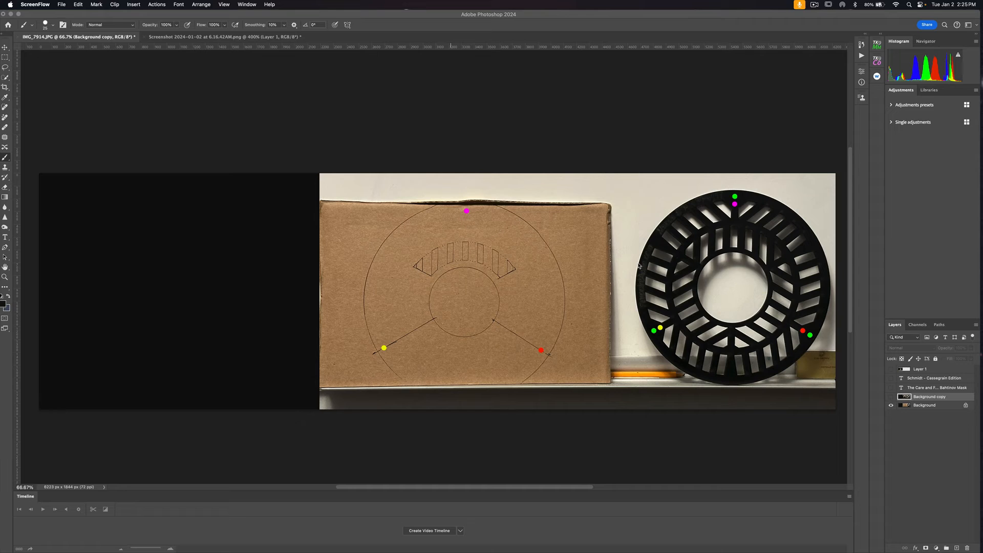
{"action": "mouse_move", "coordinate": [457, 278]}
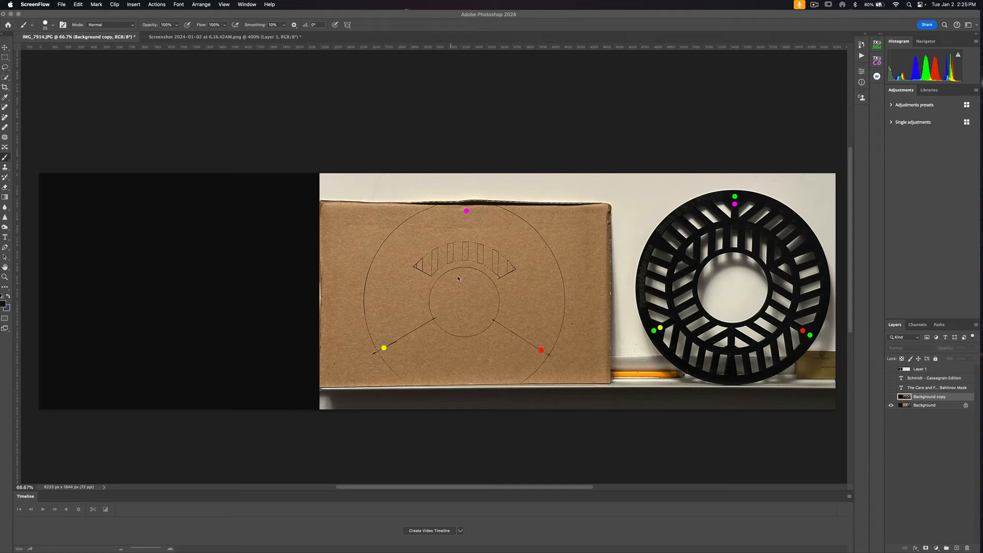
{"action": "mouse_move", "coordinate": [479, 284]}
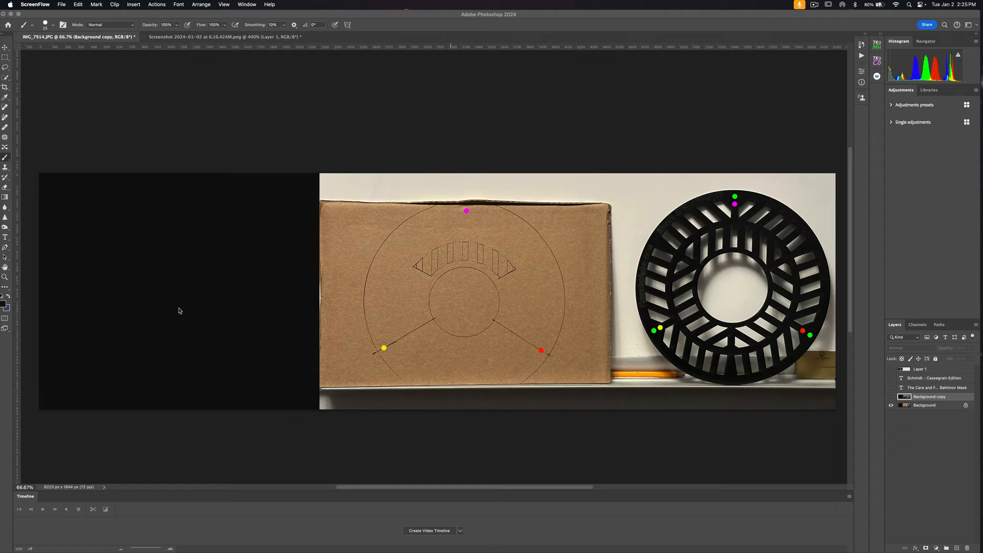
{"action": "mouse_move", "coordinate": [228, 316]}
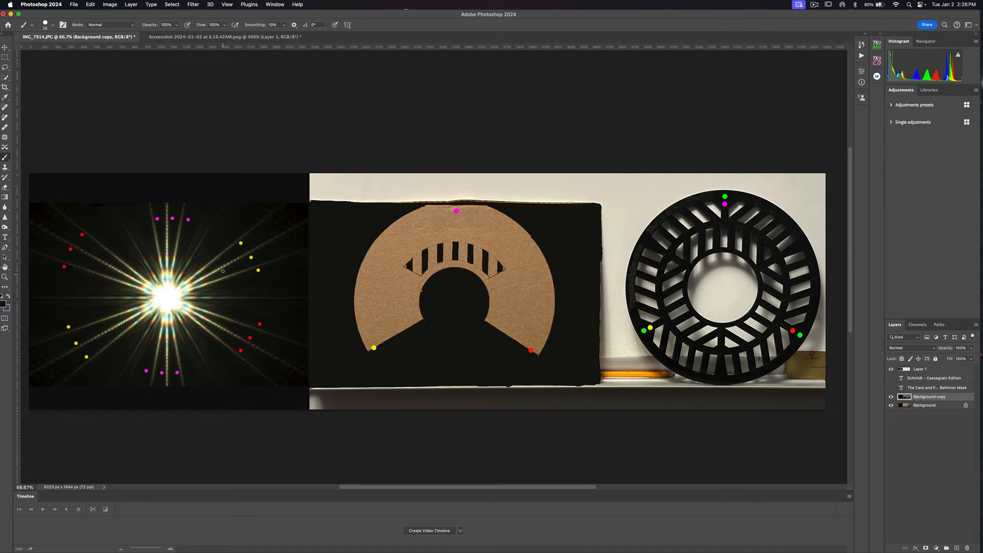
{"action": "mouse_move", "coordinate": [224, 275]}
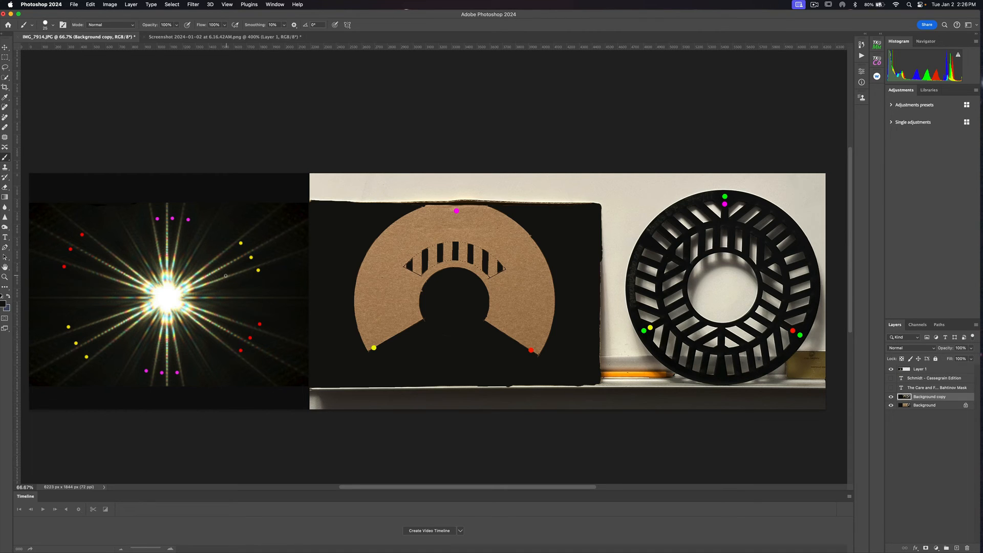